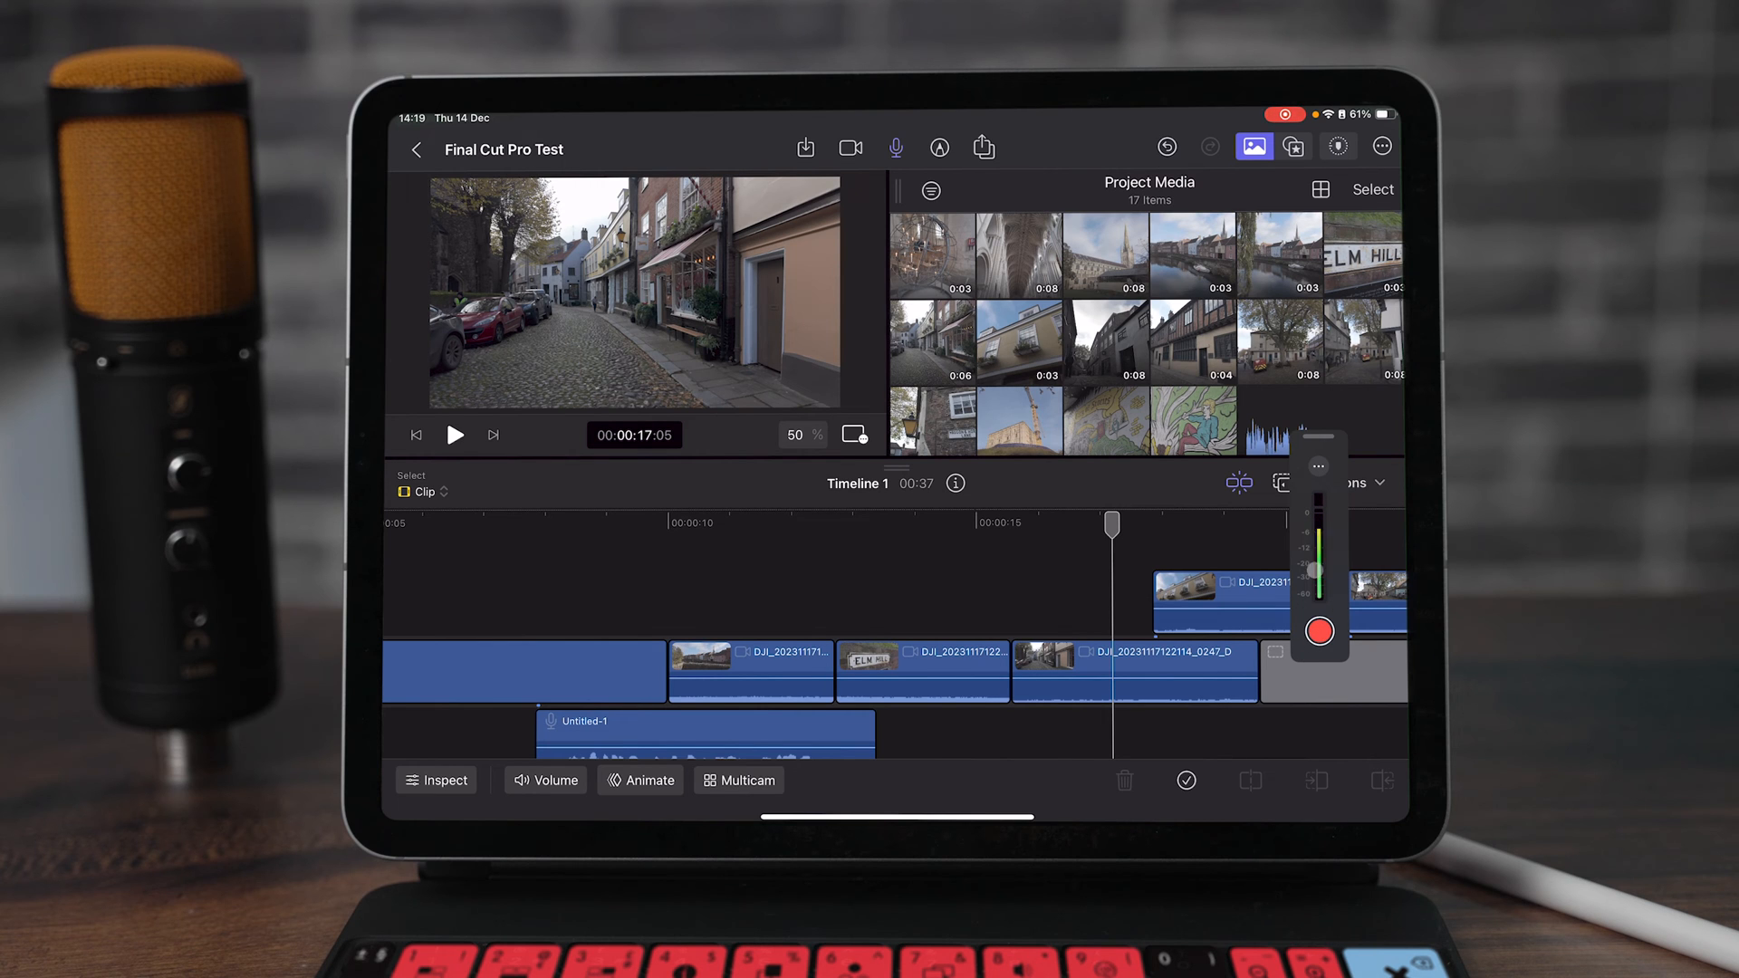
Set voiceover input to SL600 USB Mic, Mono Channel 1, -2.4 dB gain, countdown and muting on
left_click(1318, 465)
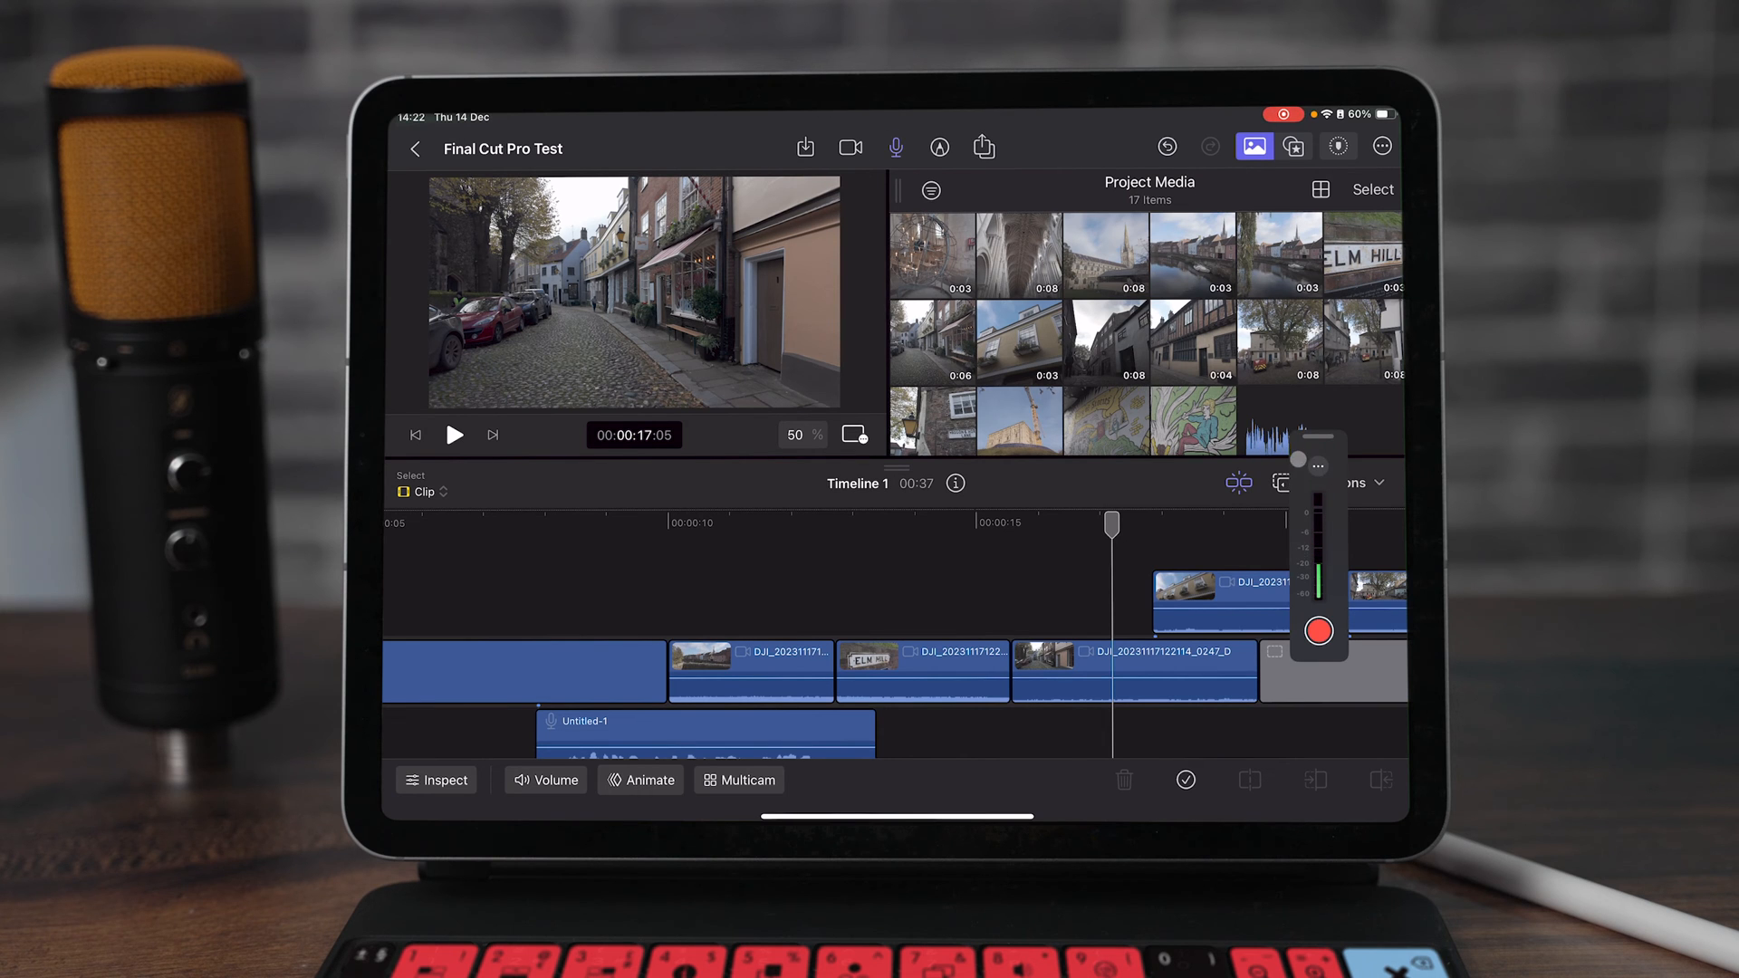
left_click(1316, 465)
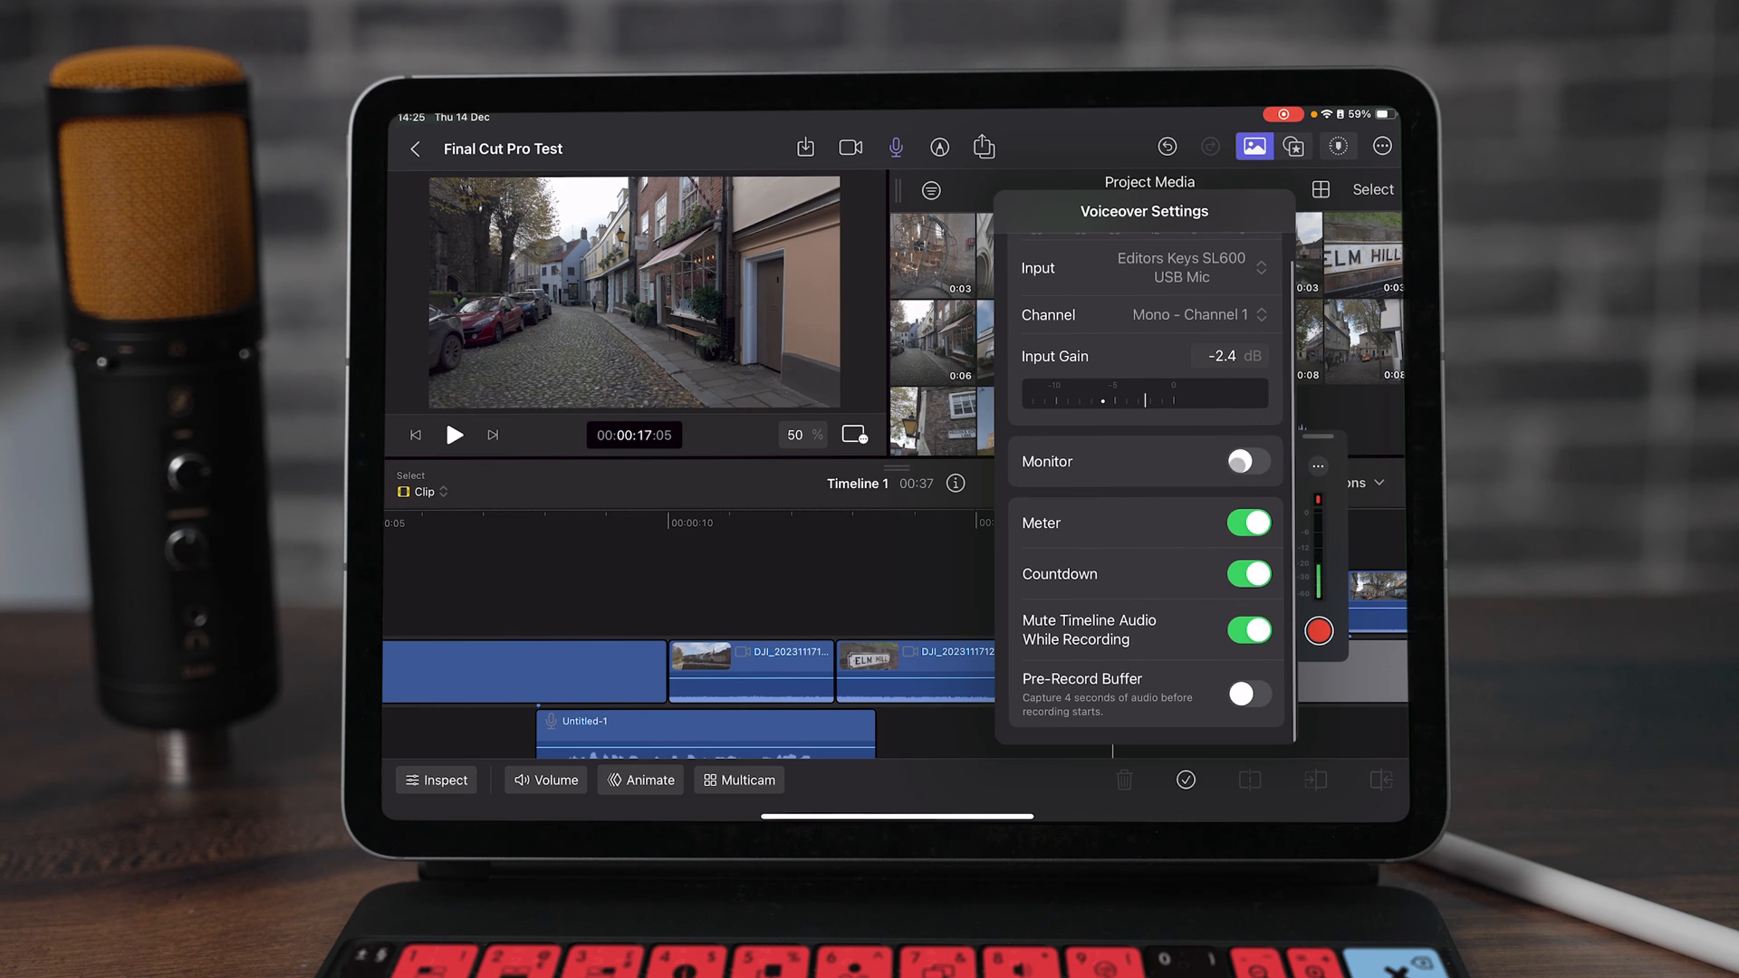
Close Voiceover Settings and record a voiceover clip after the countdown
left_click(1246, 461)
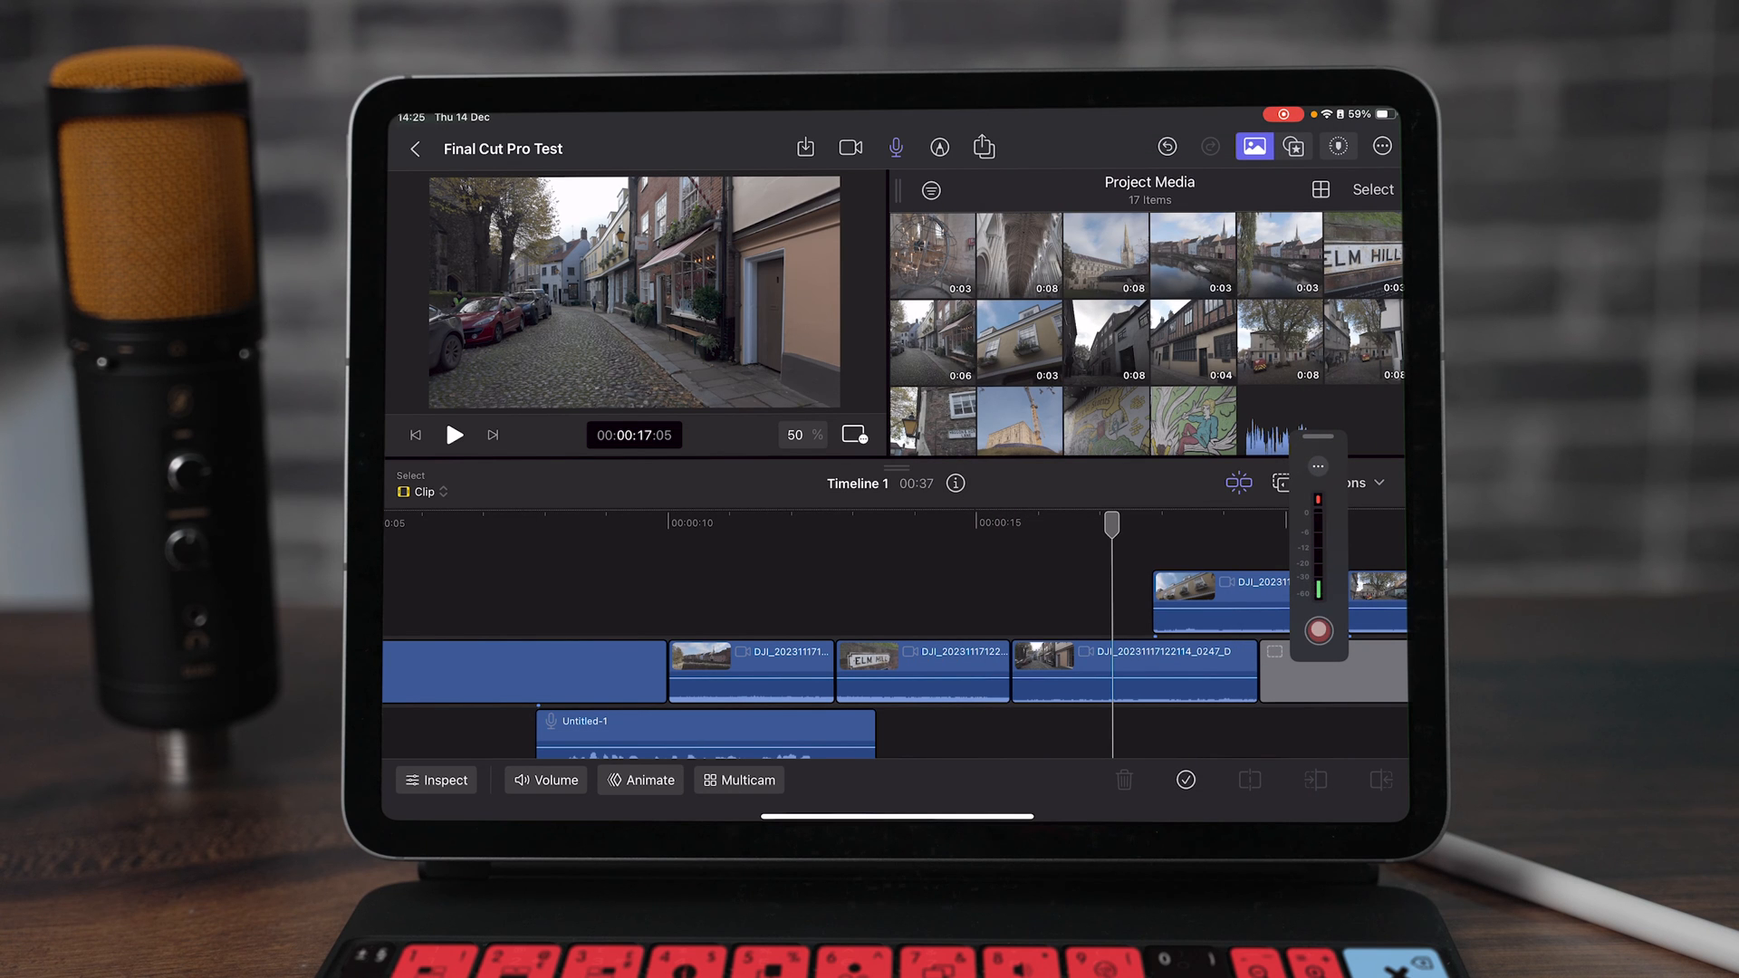
left_click(454, 434)
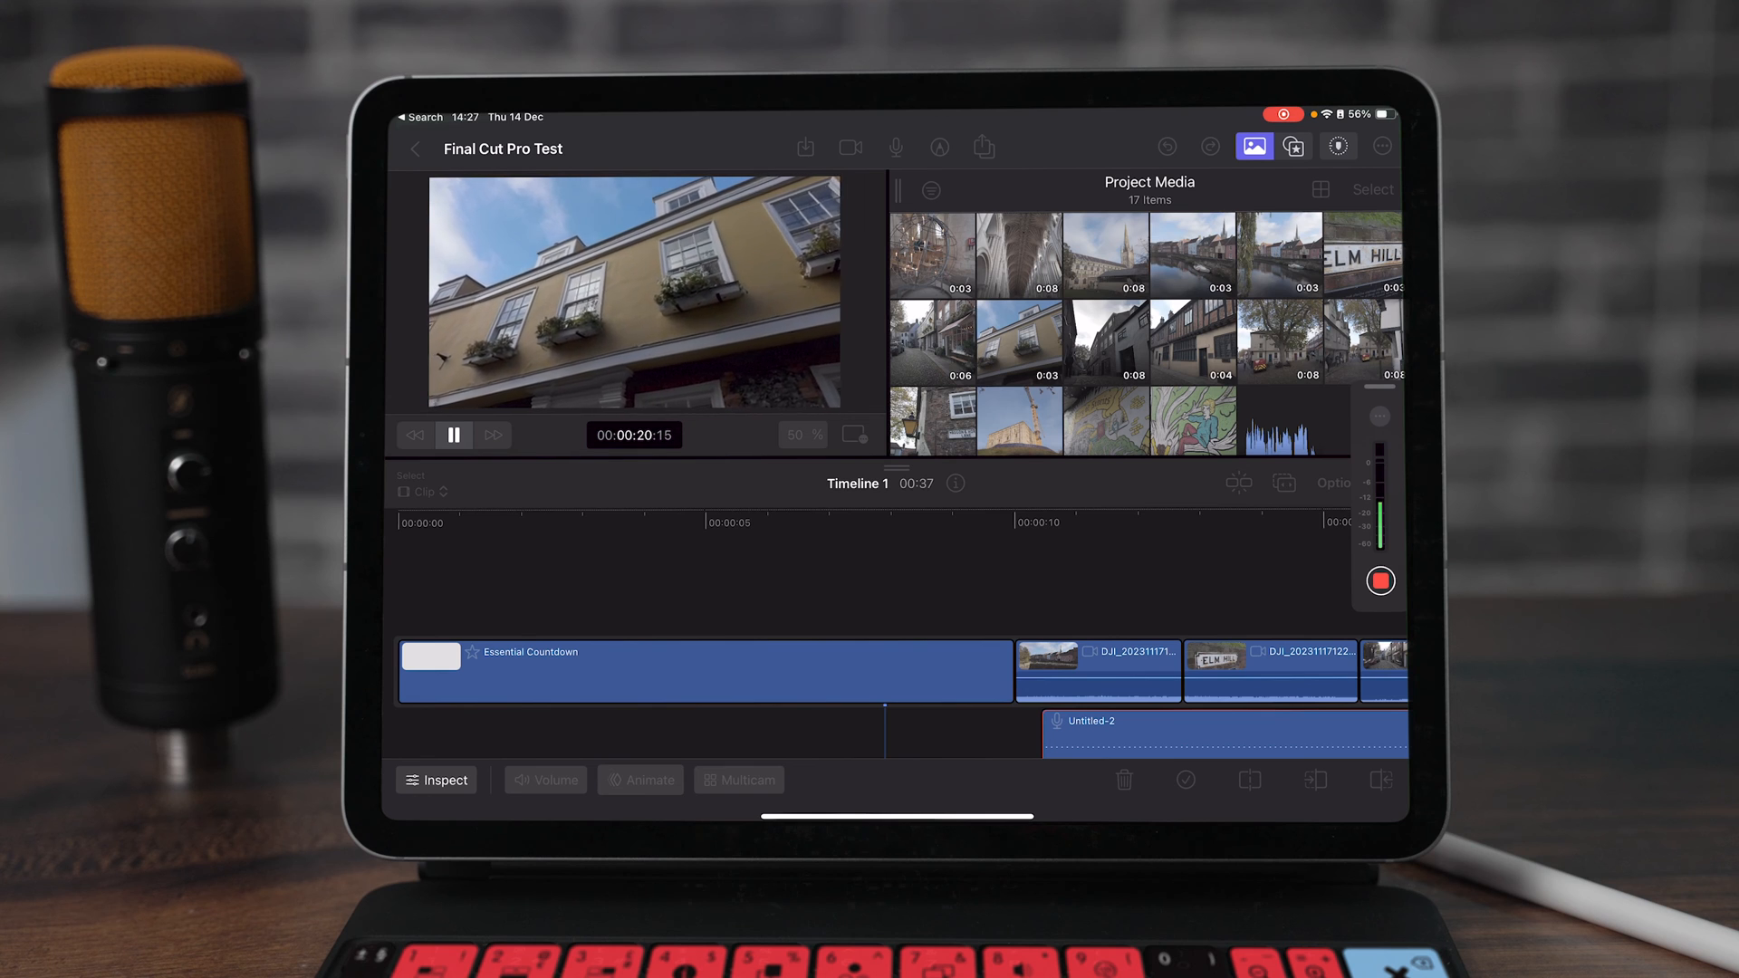